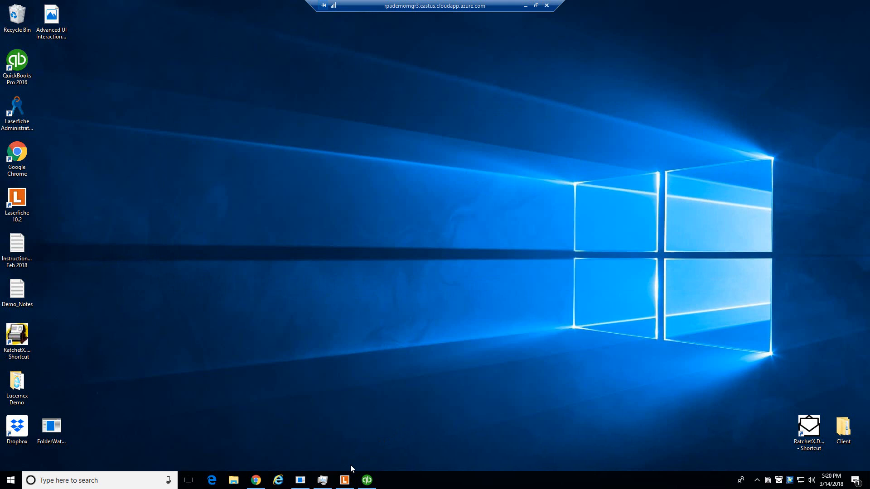
Open the CAST330499 Cast Away invoice from Vendor Invoices with its metadata pane
left_click(345, 480)
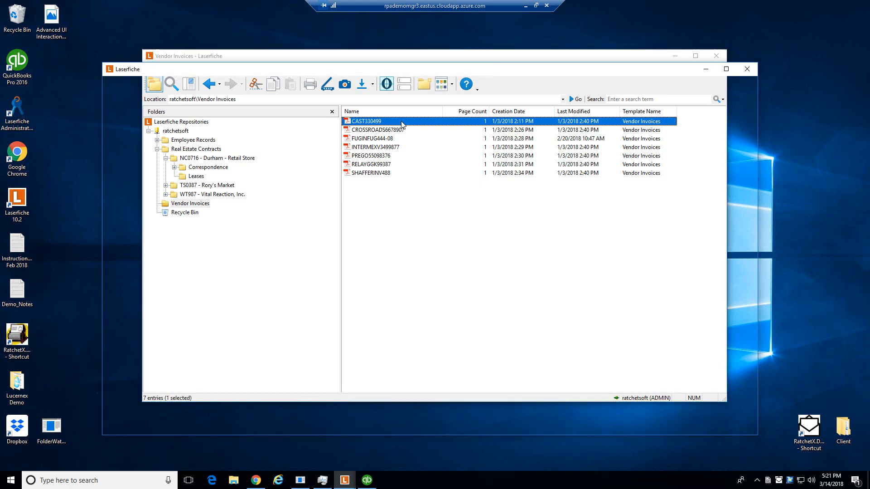
double_click(366, 121)
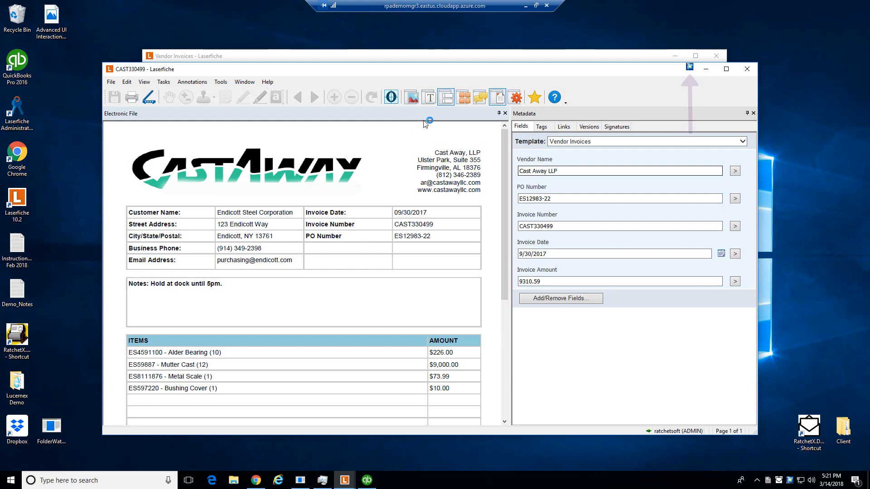
Bring up the Ratchet-X bot actions for the open CAST330499 invoice
left_click(689, 67)
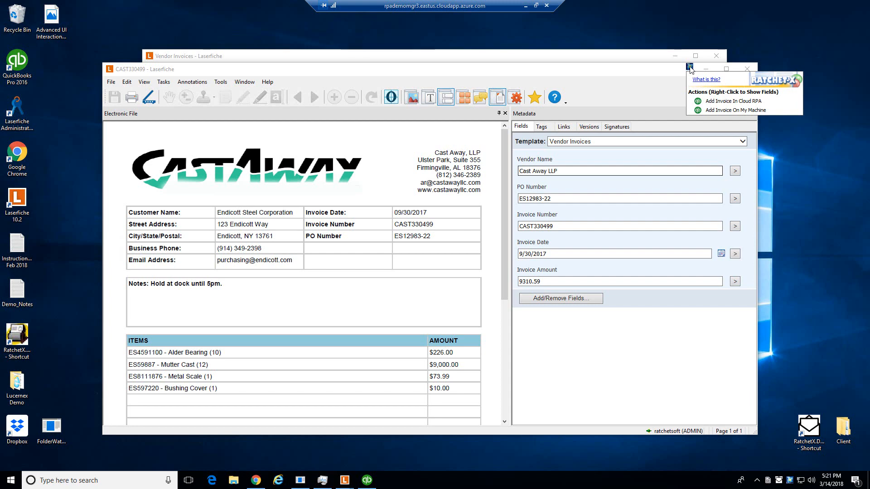
mouse_move(735, 110)
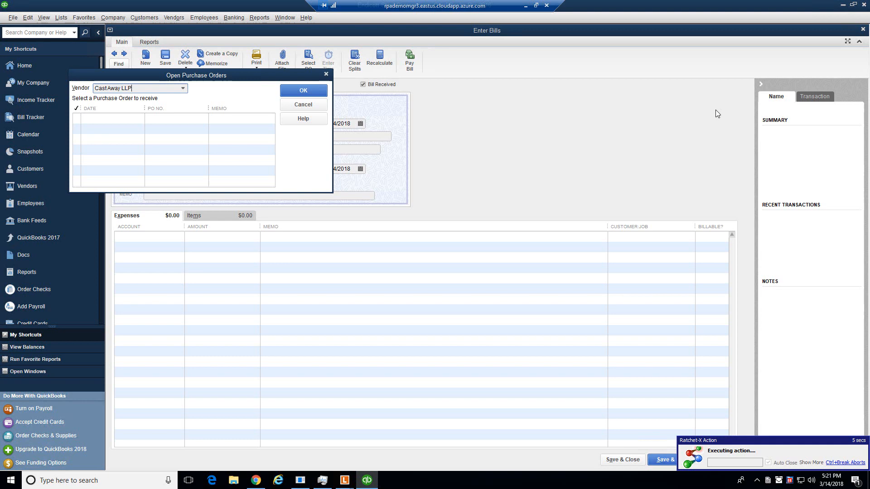
Let the bot pick the Cast Away LLP purchase order, fill the $9,310.59 bill and save it
left_click(303, 90)
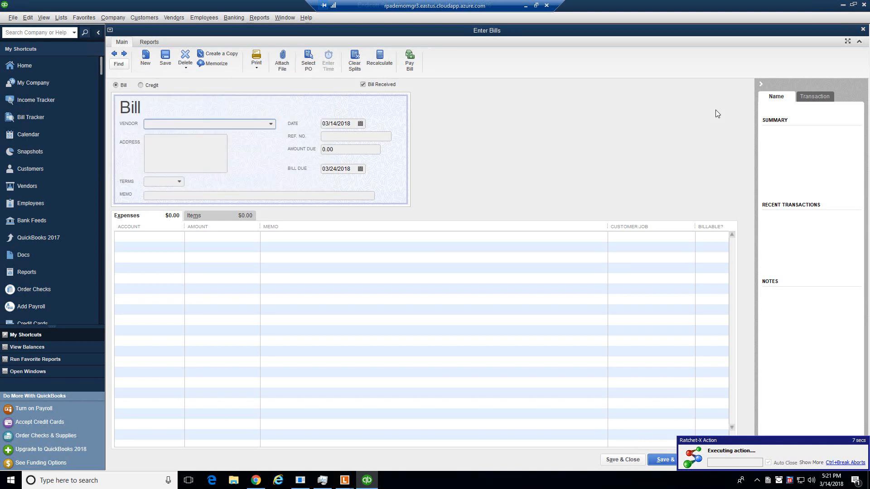
left_click(210, 125)
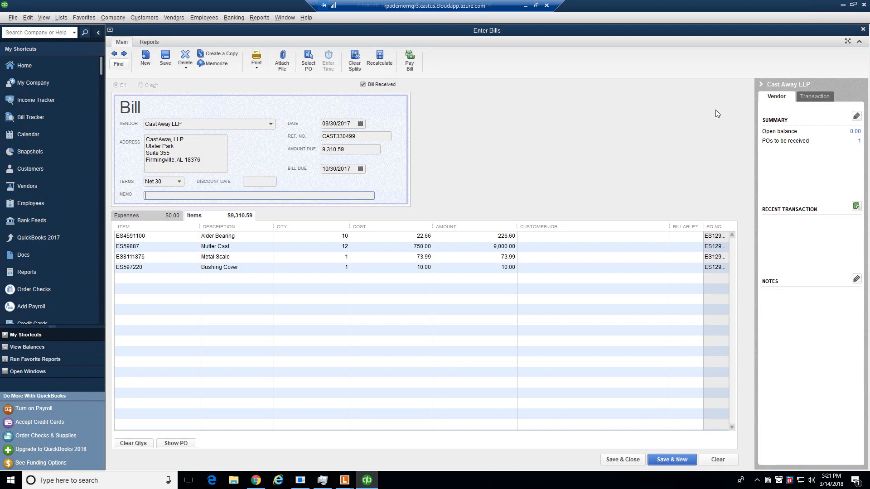
left_click(344, 480)
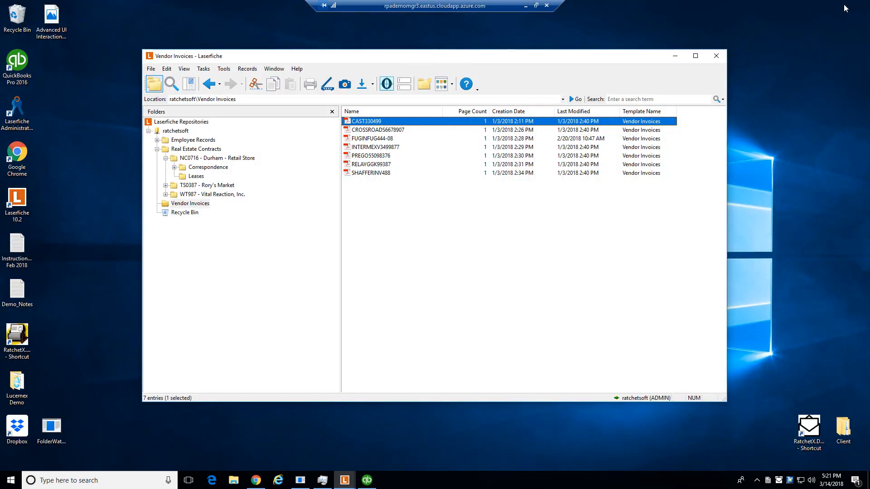
mouse_move(411, 131)
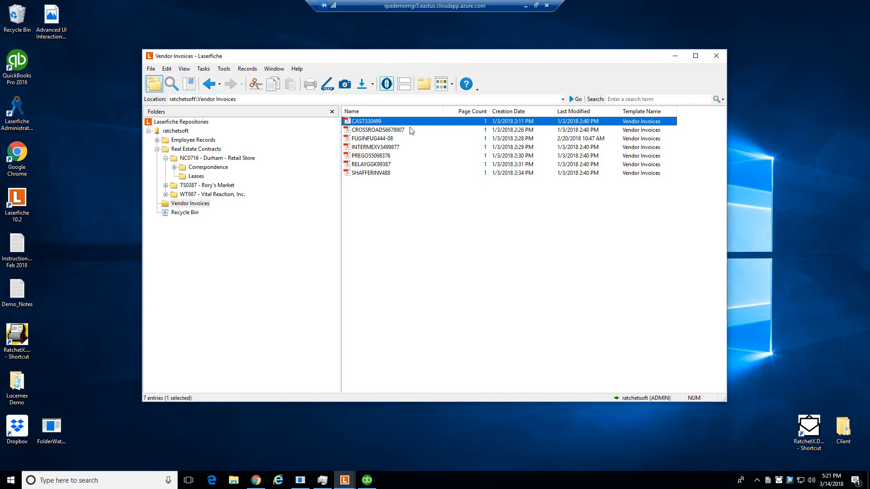
Leave the Vendor Invoices list and switch the remote desktop to the docAlpha server
double_click(377, 129)
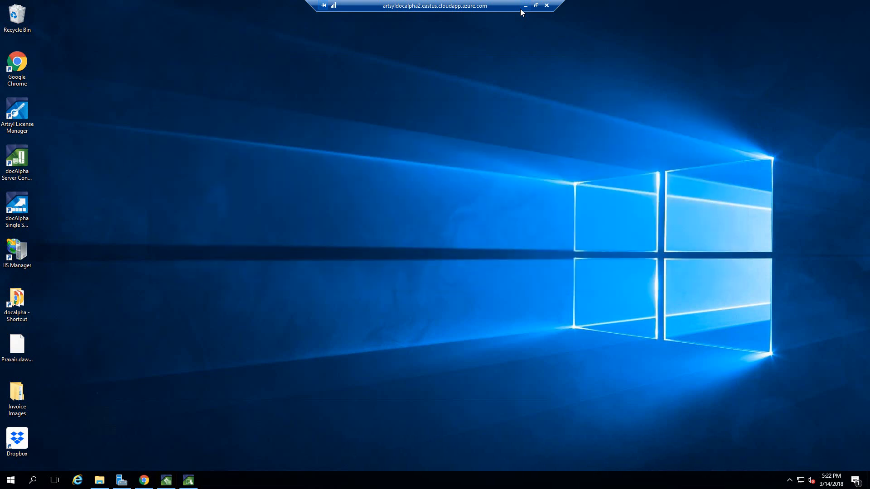
mouse_move(103, 476)
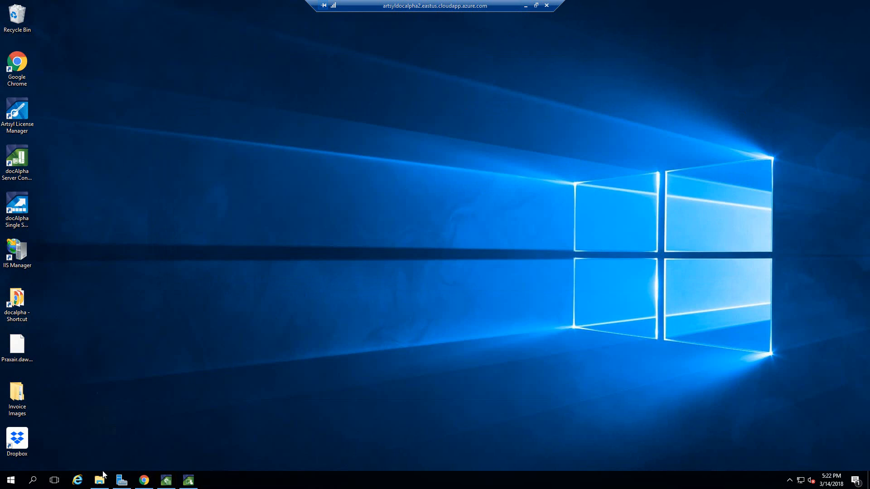
Copy the seven Endicott Steel invoice files and drop them into HotFolder
left_click(100, 481)
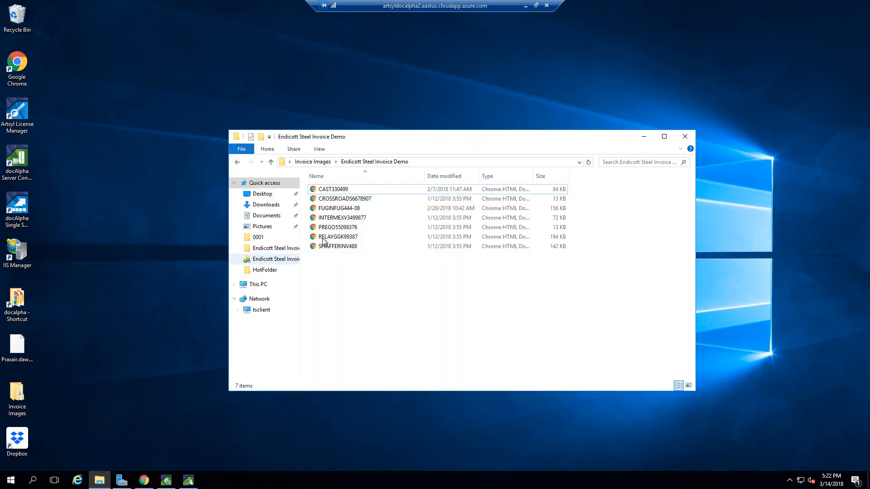
right_click(337, 246)
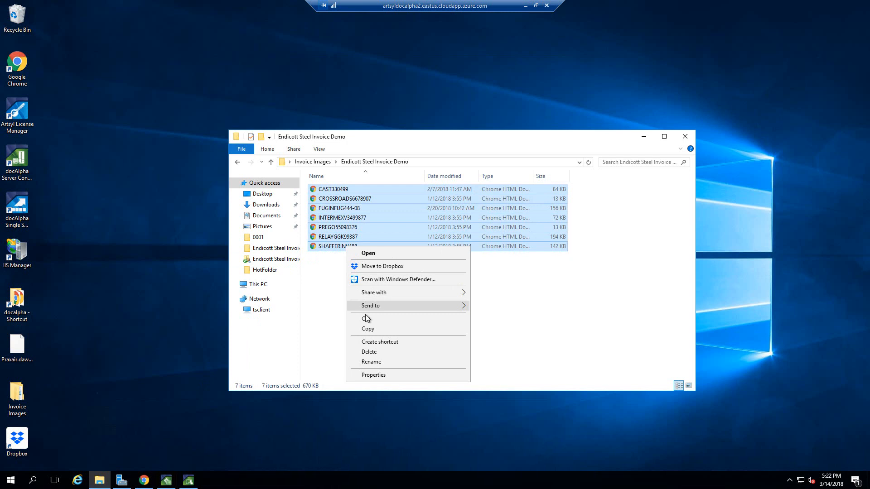
left_click(332, 185)
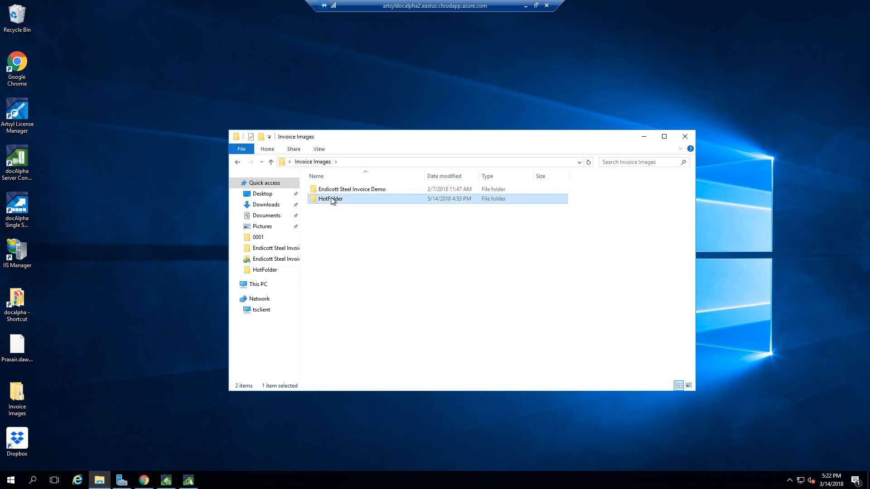
double_click(330, 198)
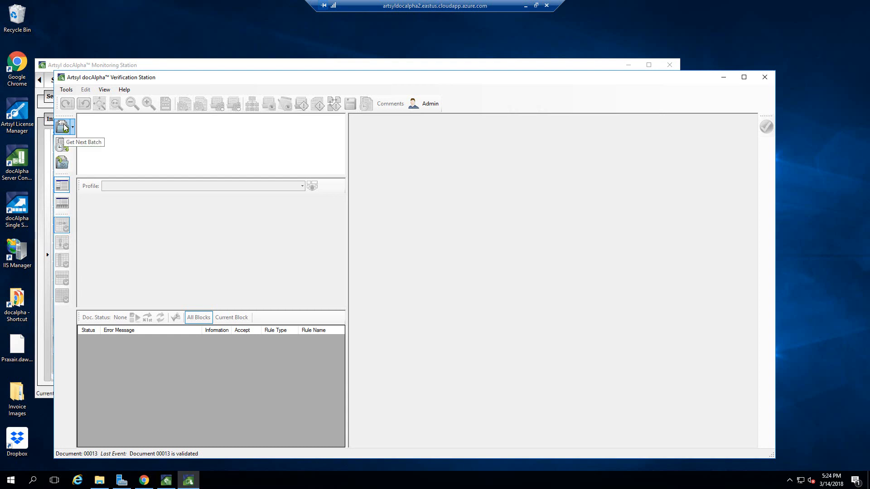
Load batch 102 in Verification Station and start the Character Verification Wizard
left_click(62, 127)
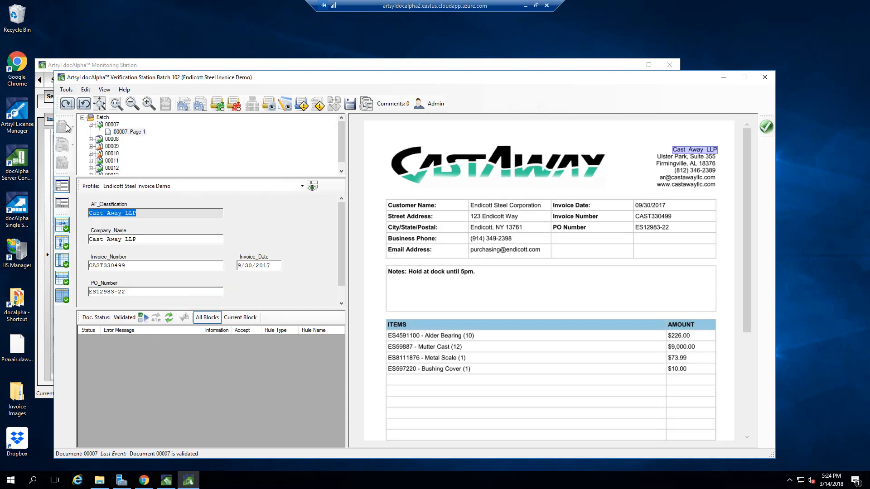
mouse_move(268, 103)
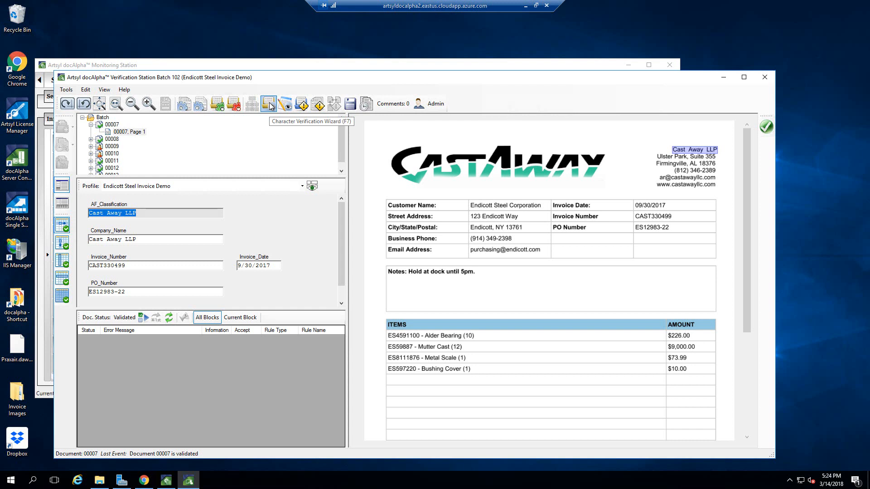
left_click(268, 103)
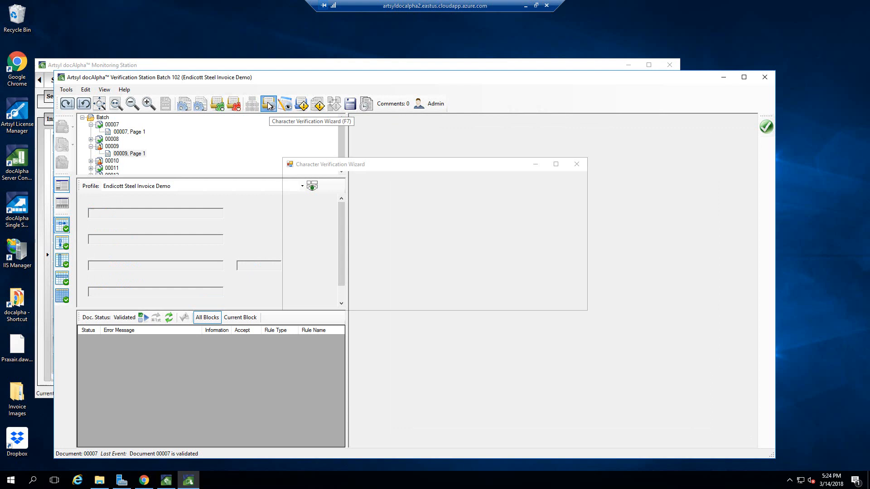
Confirm flagged values ES77665-03, Intermex Supplies, INV488 and ES23887-23, completing batch 102 verification
left_click(268, 103)
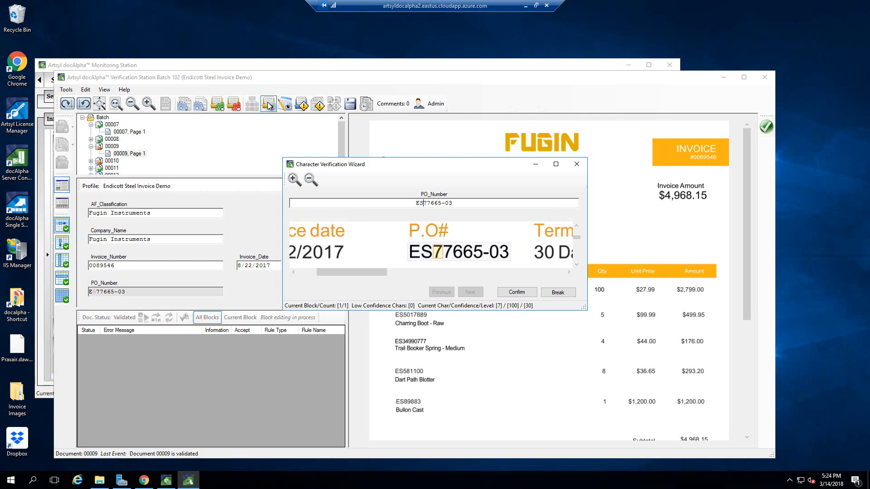
left_click(516, 293)
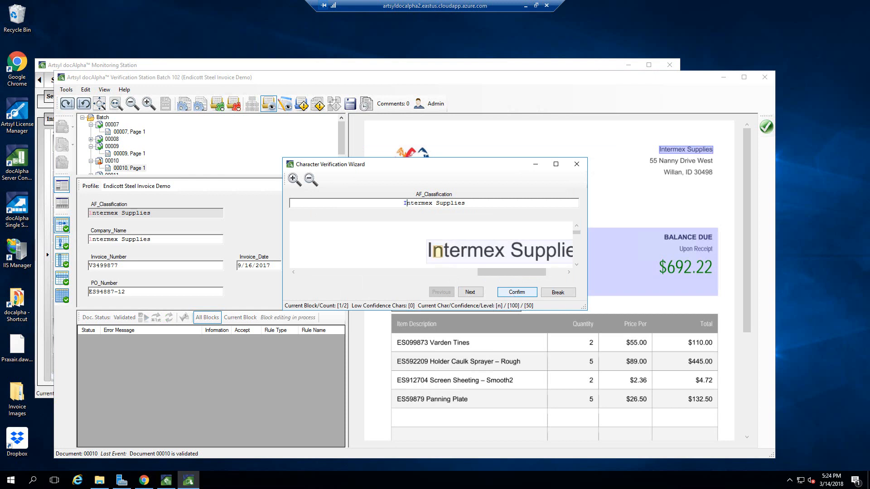
left_click(516, 293)
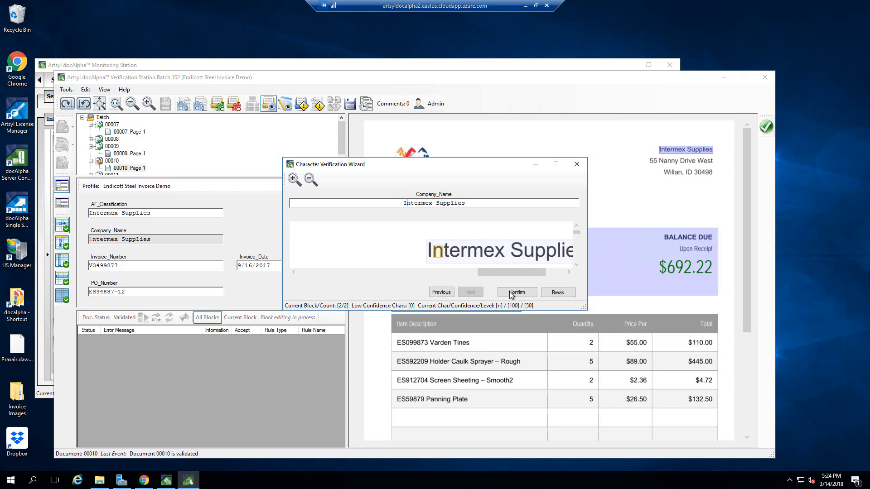
left_click(516, 292)
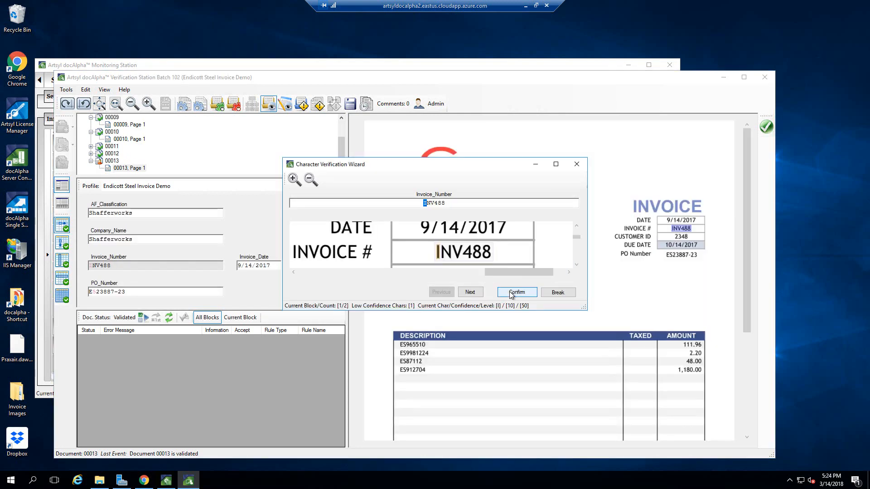
left_click(516, 292)
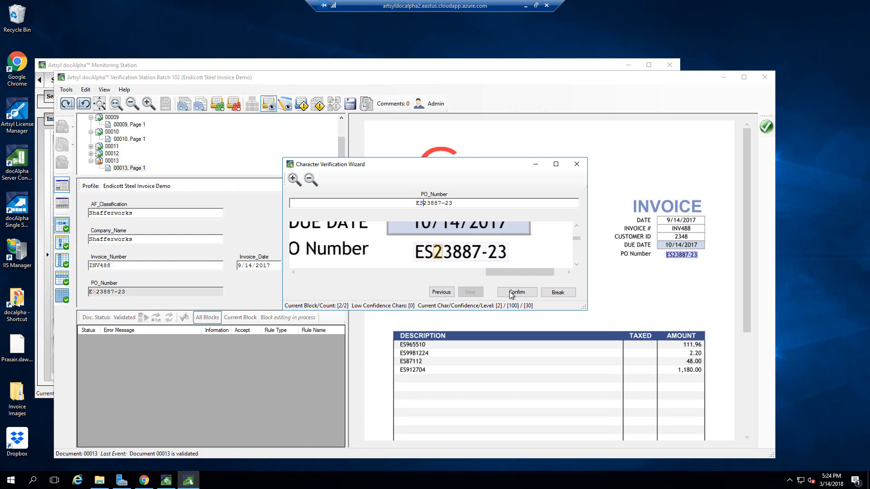
left_click(516, 293)
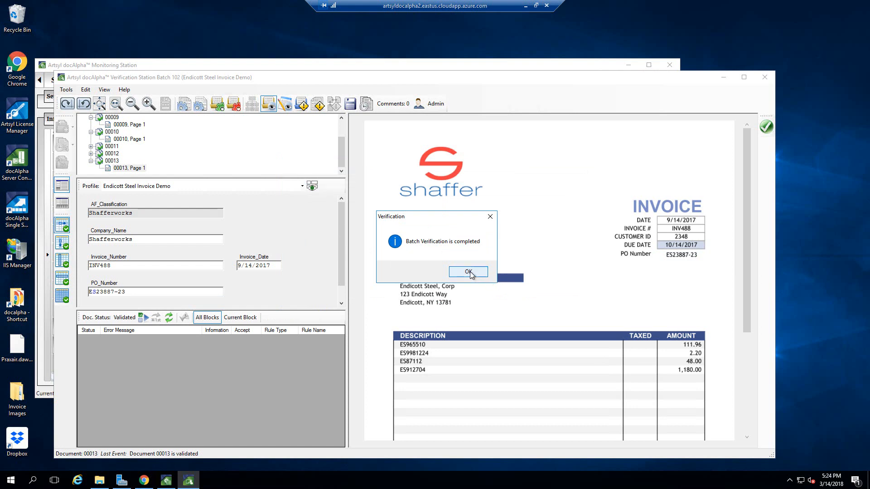
left_click(468, 271)
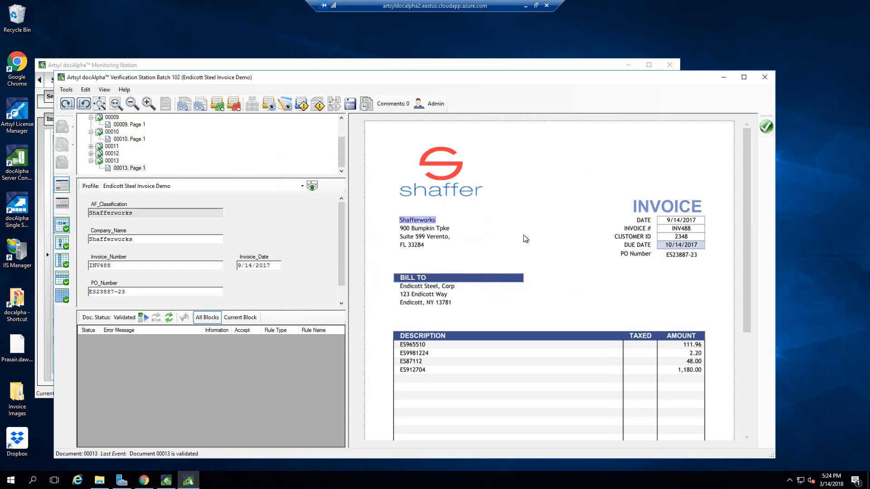
mouse_move(767, 127)
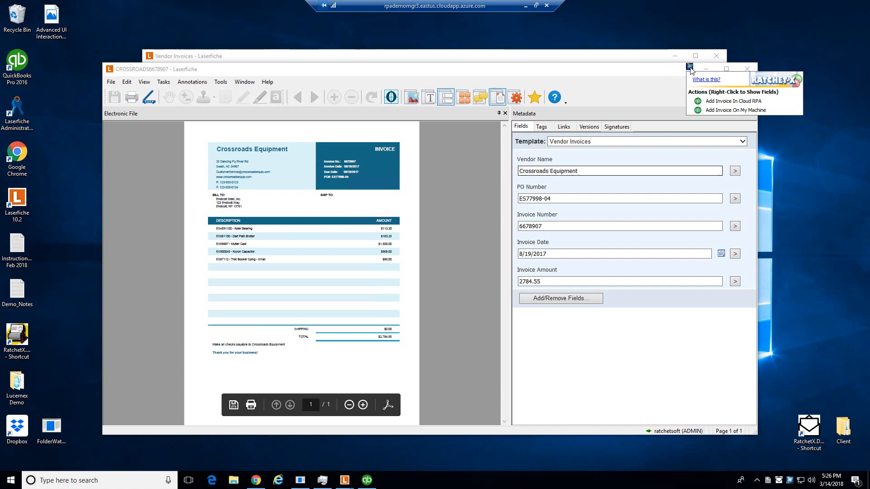
mouse_move(734, 101)
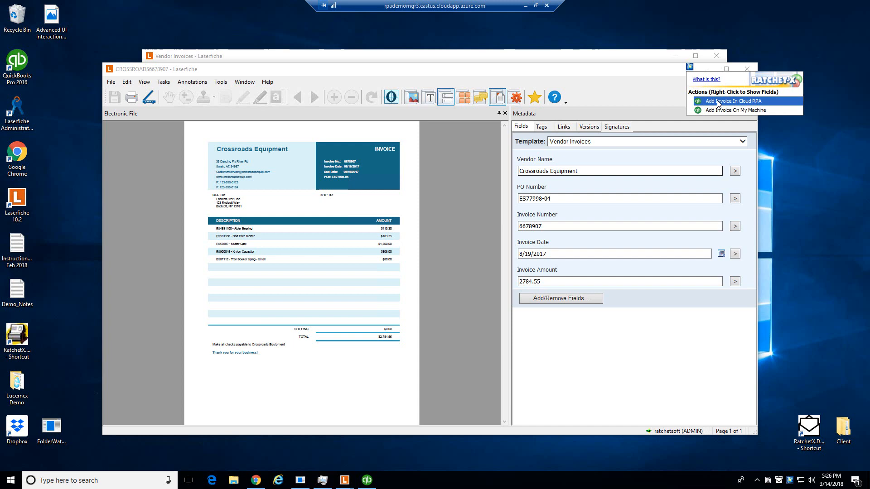
Send the CROSSROADS6678907 invoice to the cloud bots via Add Invoice In Cloud RPA
left_click(732, 101)
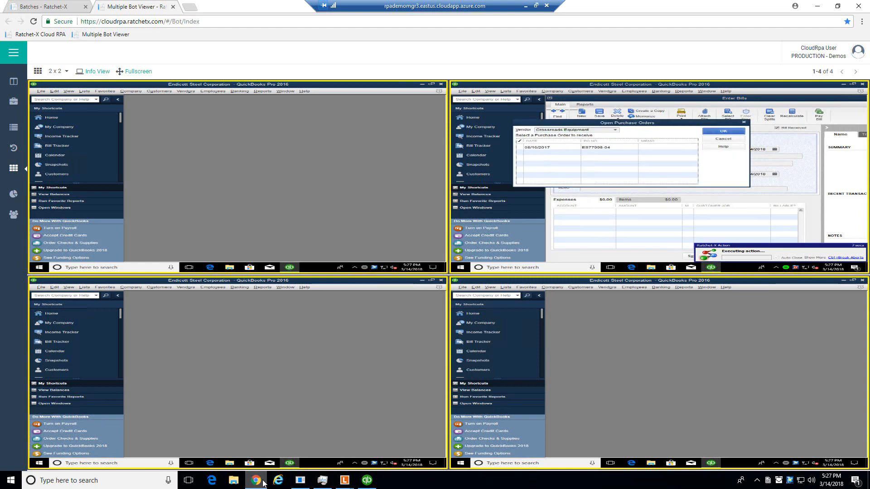
Watch the cloud bot select the Crossroads Equipment PO, fill the $2,784.55 bill and save it
left_click(583, 147)
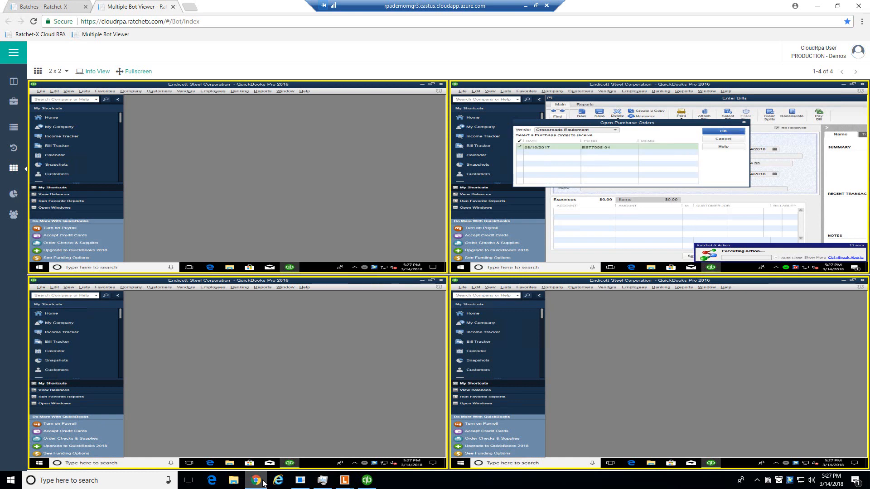
left_click(723, 131)
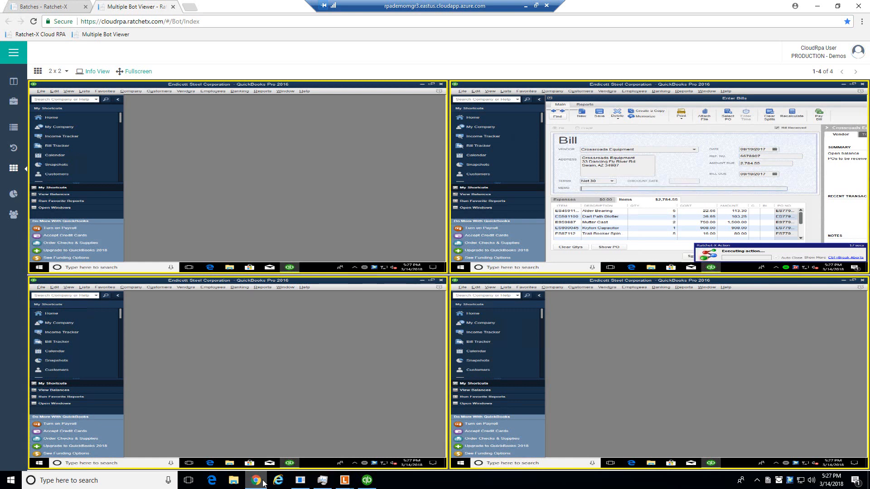
left_click(746, 255)
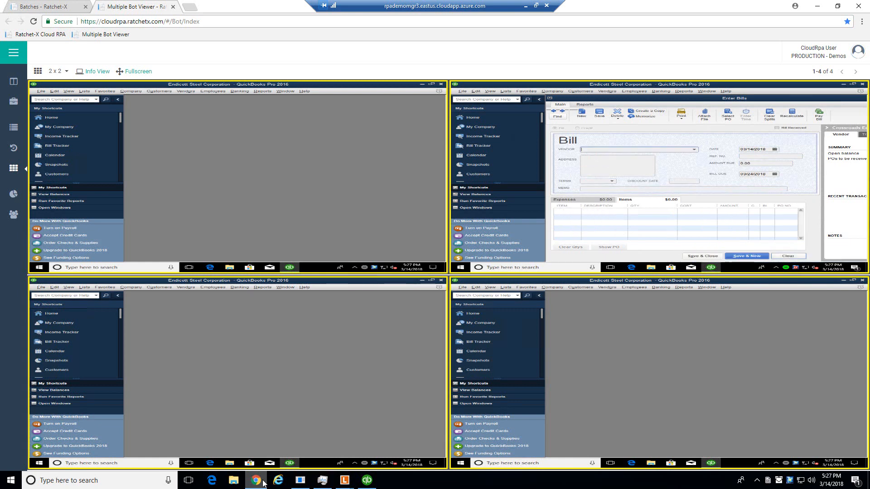